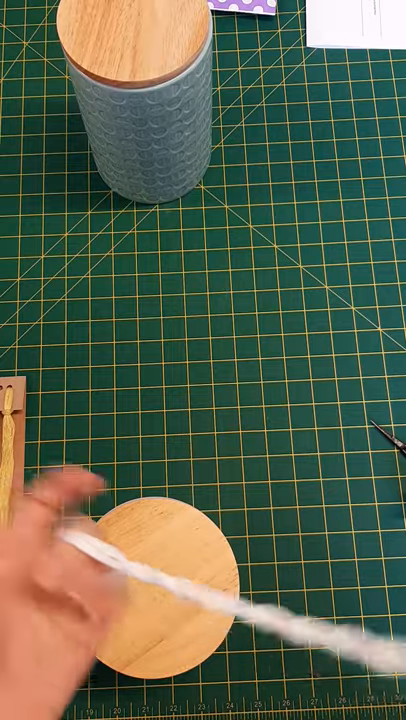
{"action": "mouse_move", "coordinate": [80, 580]}
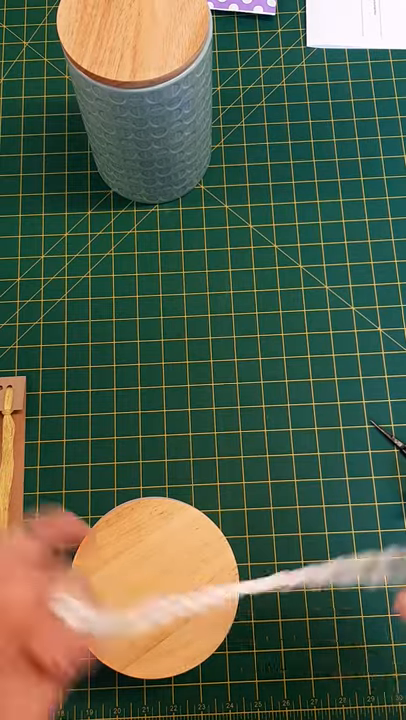